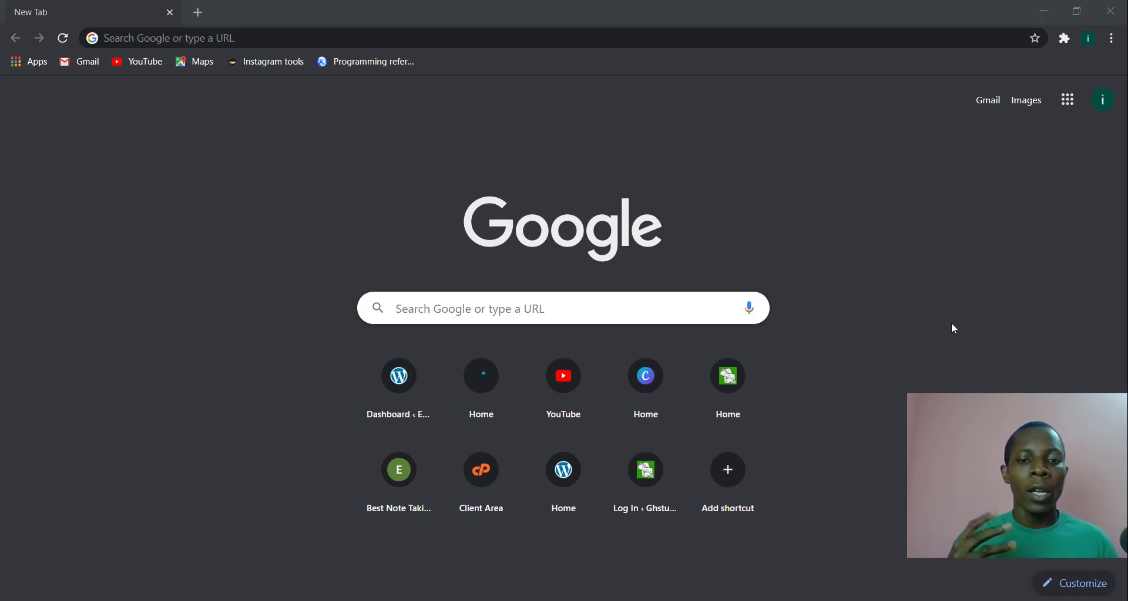
mouse_move(914, 273)
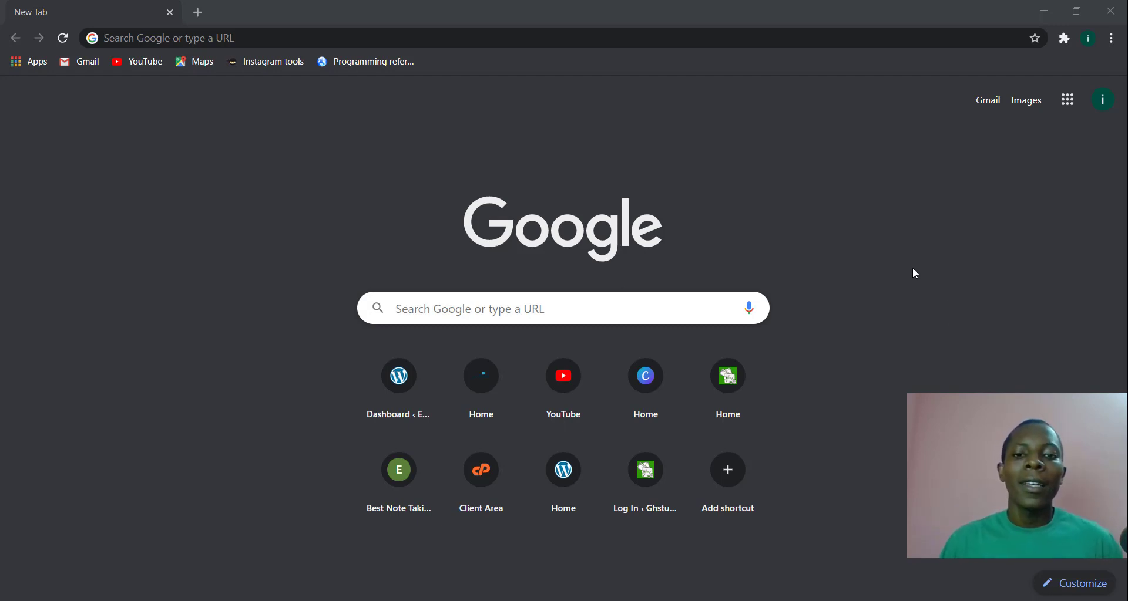
mouse_move(905, 266)
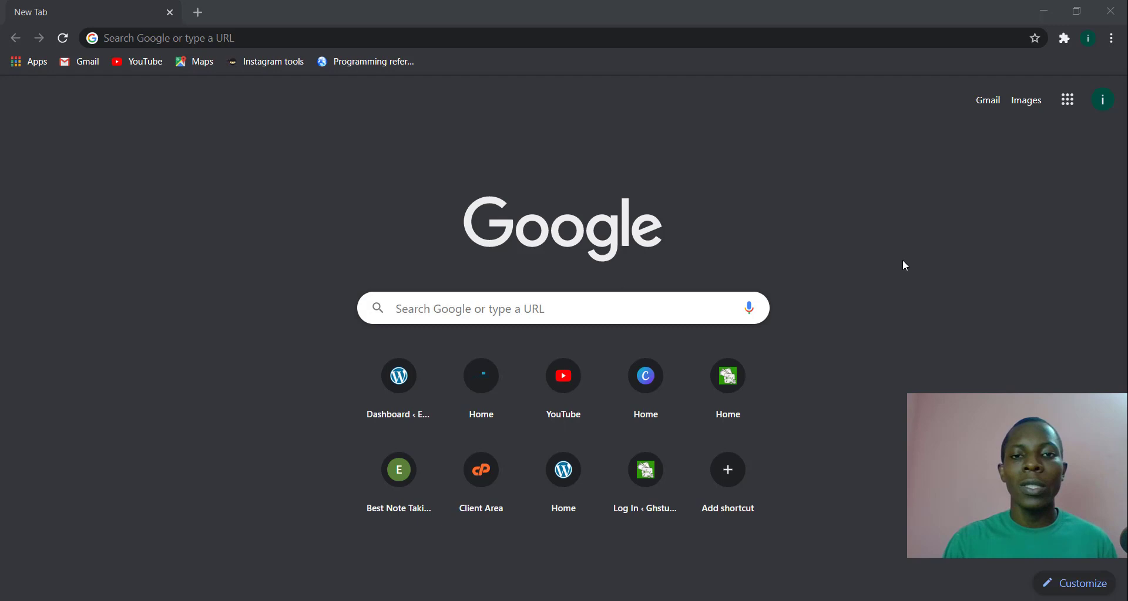
mouse_move(624, 122)
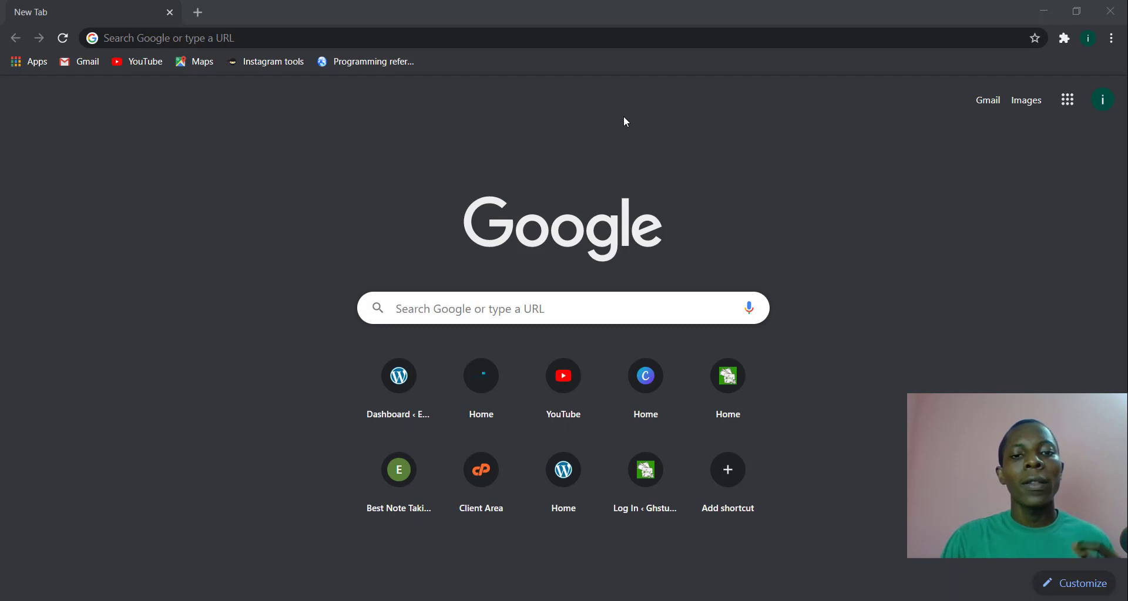
mouse_move(589, 127)
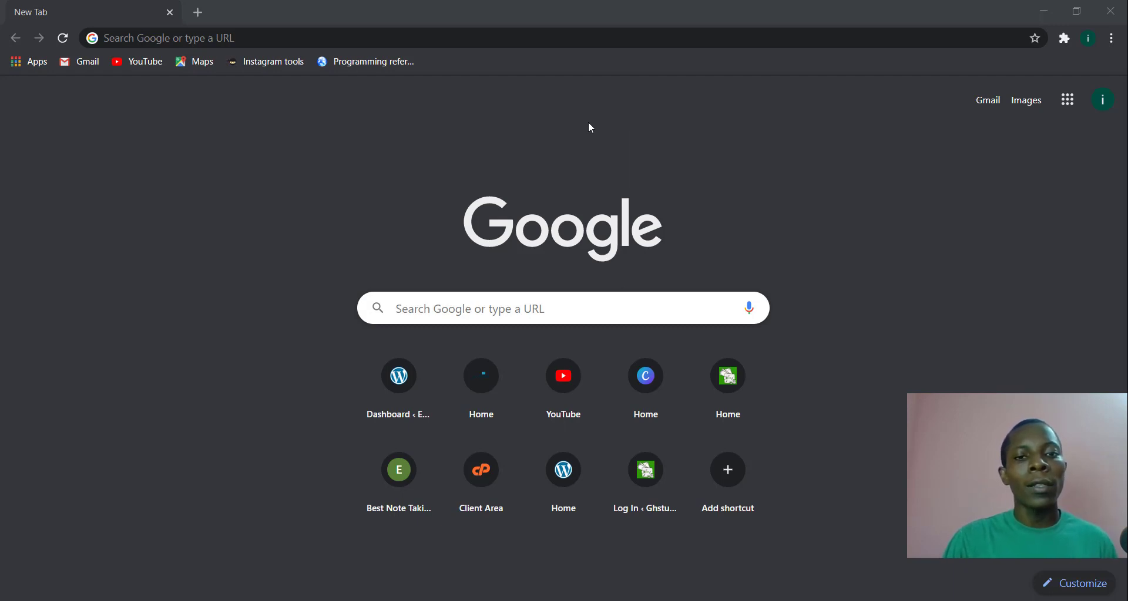
mouse_move(574, 142)
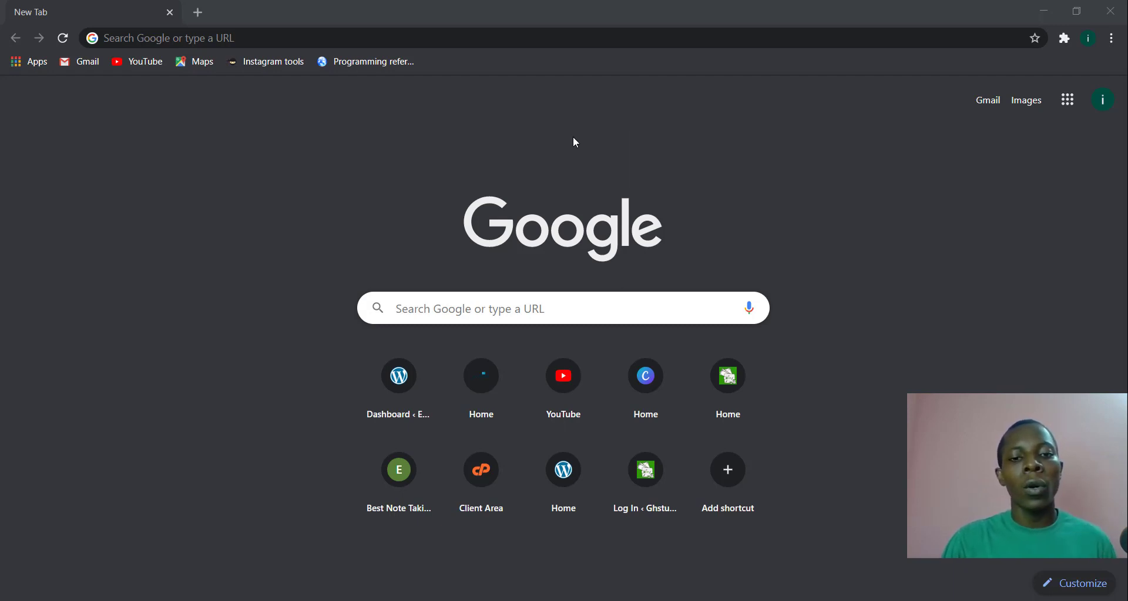
mouse_move(583, 101)
text(image)
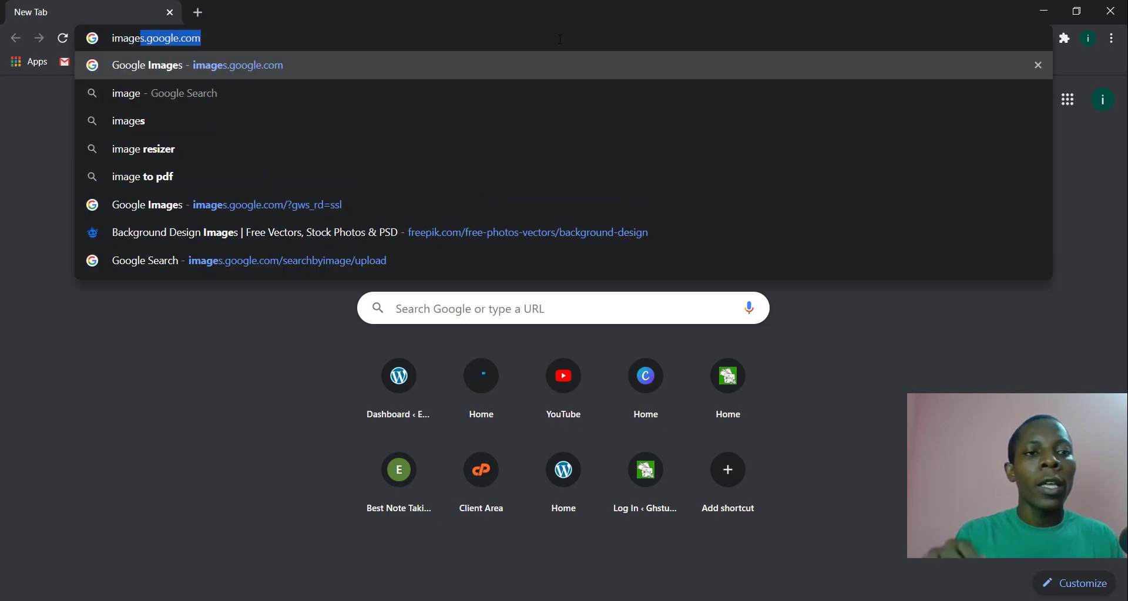
Go to images.google.com from the address bar.
text(s.google.com/?gws_rd=ssl)
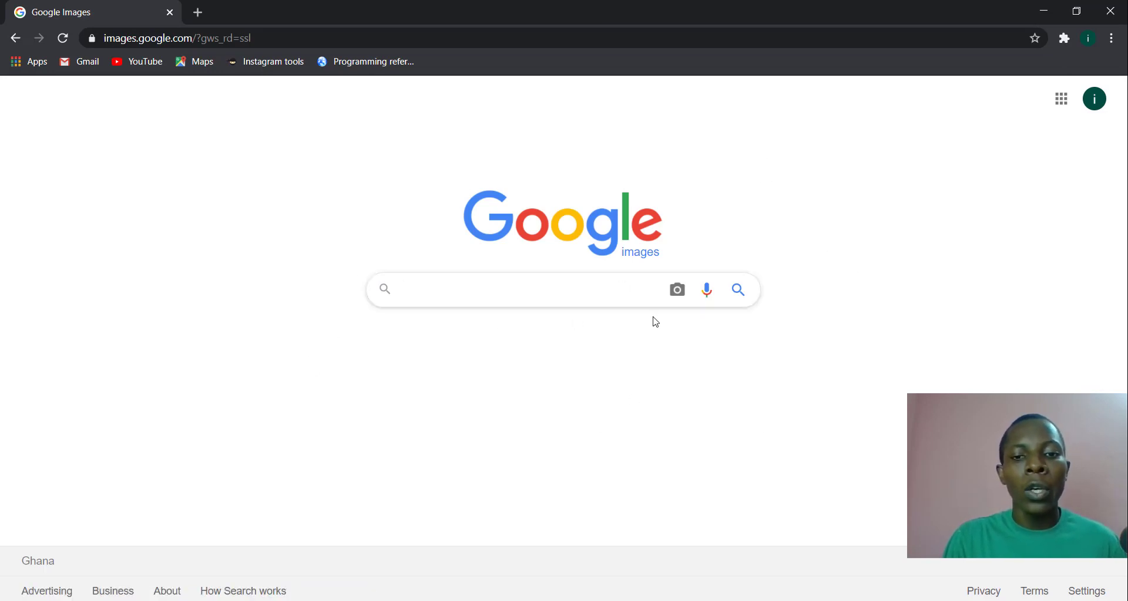
mouse_move(677, 289)
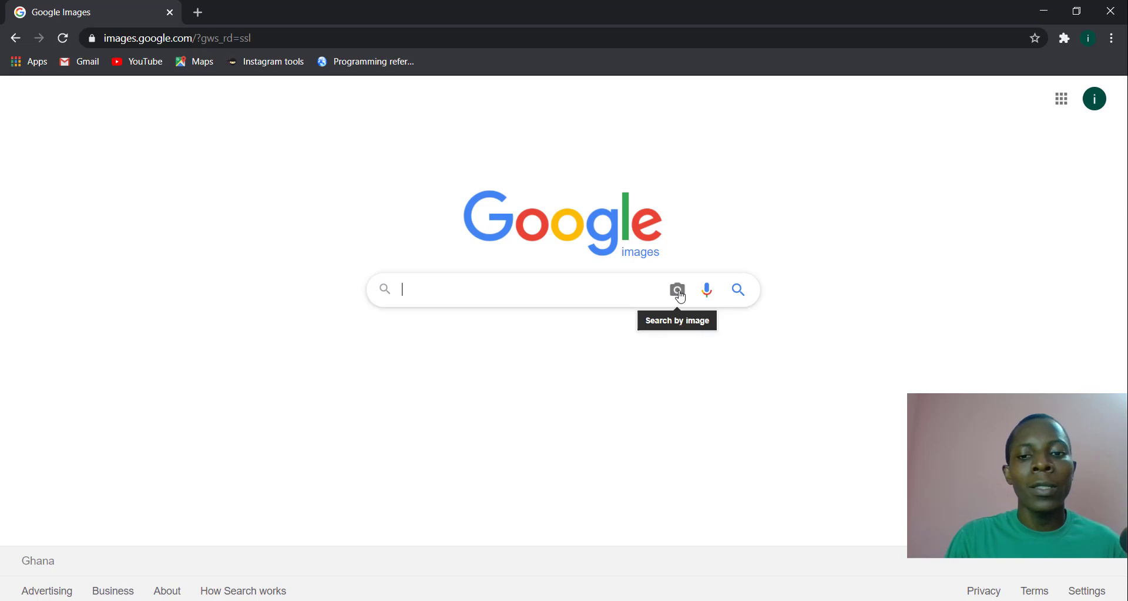
mouse_move(677, 298)
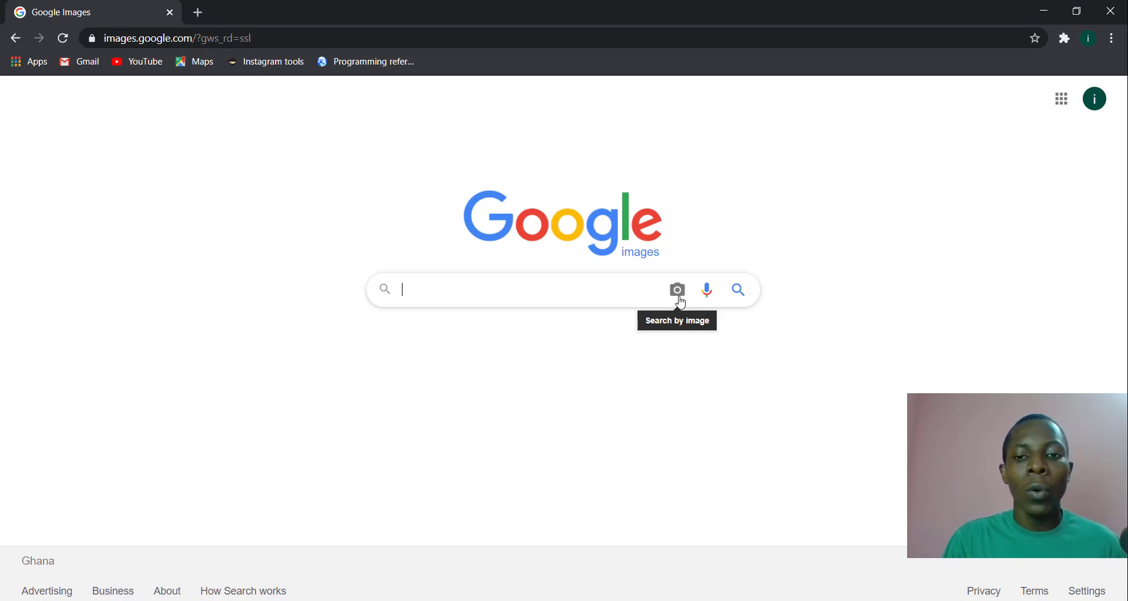
mouse_move(677, 328)
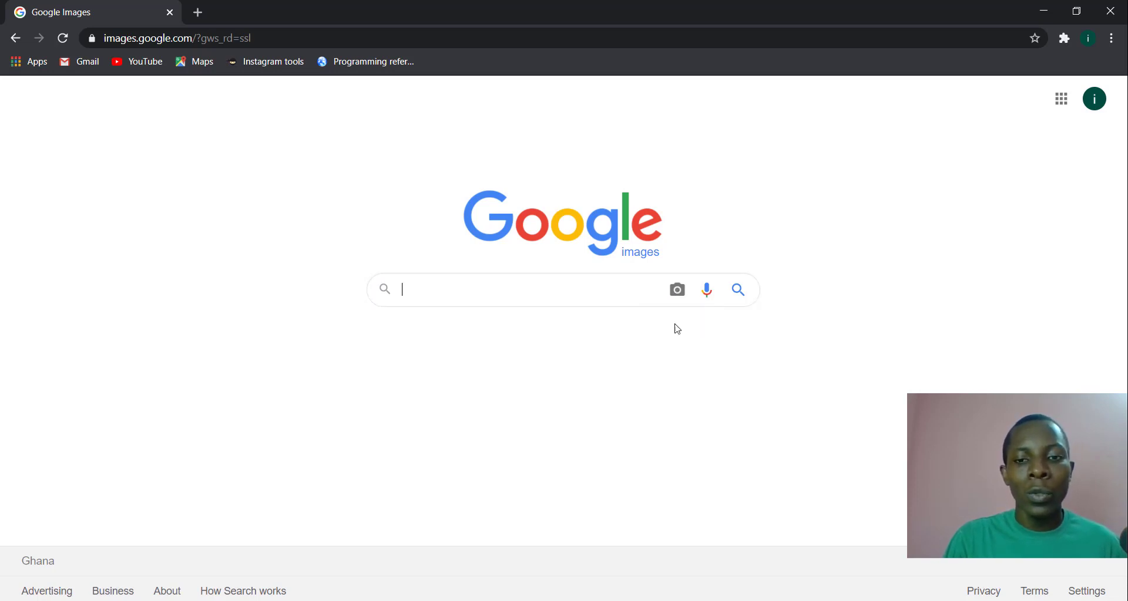
mouse_move(677, 290)
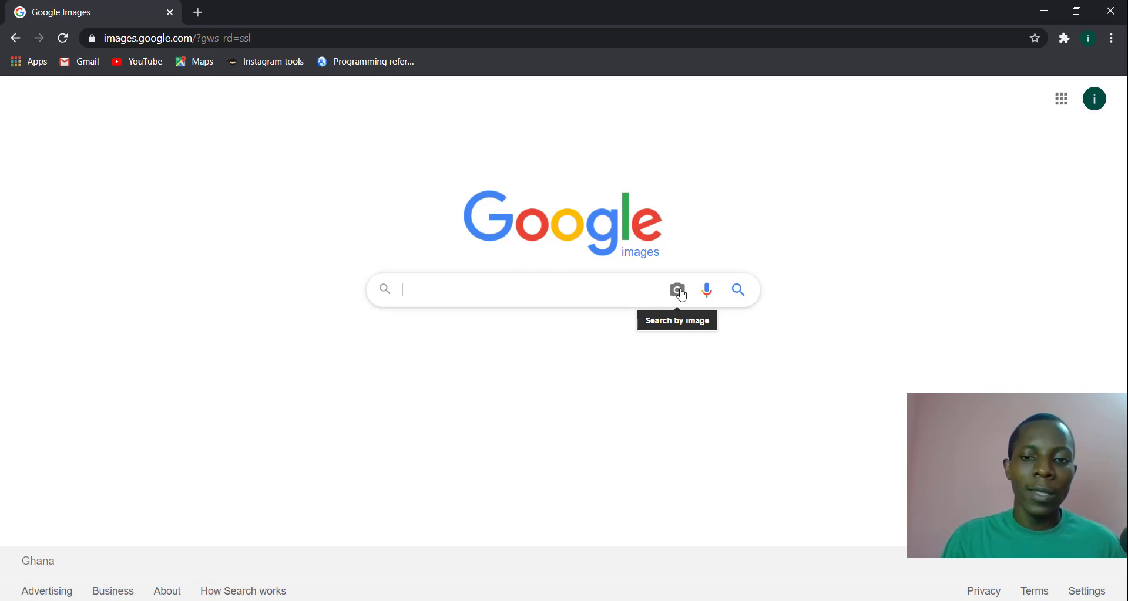
Start a search by image from the camera icon in the search box.
click(677, 290)
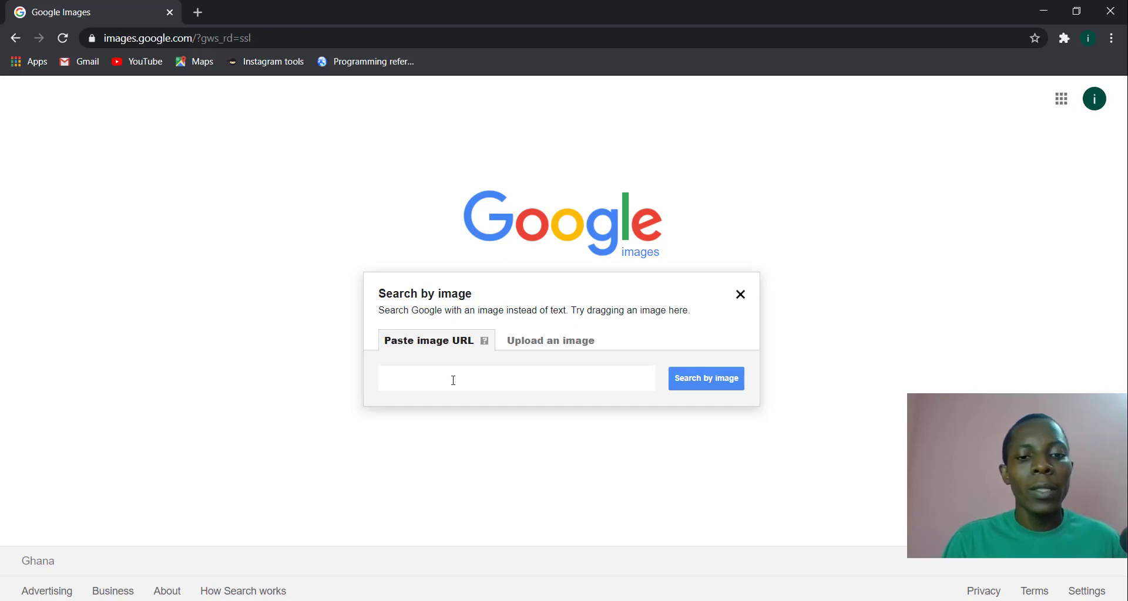
mouse_move(550, 341)
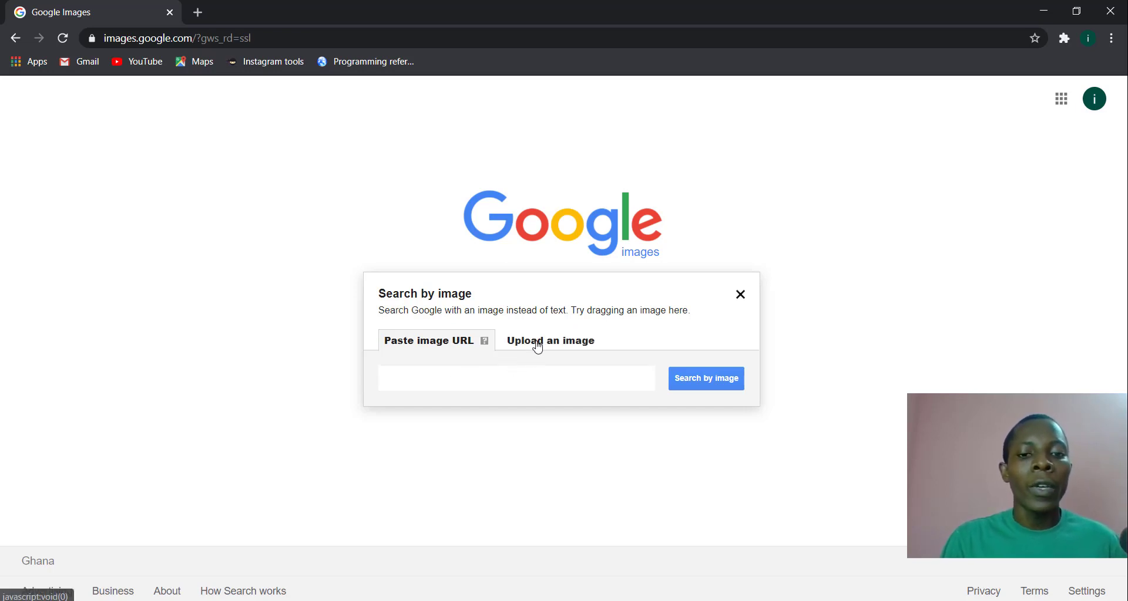
Choose 'Upload an image' and bring up the file picker to select a photo.
click(517, 379)
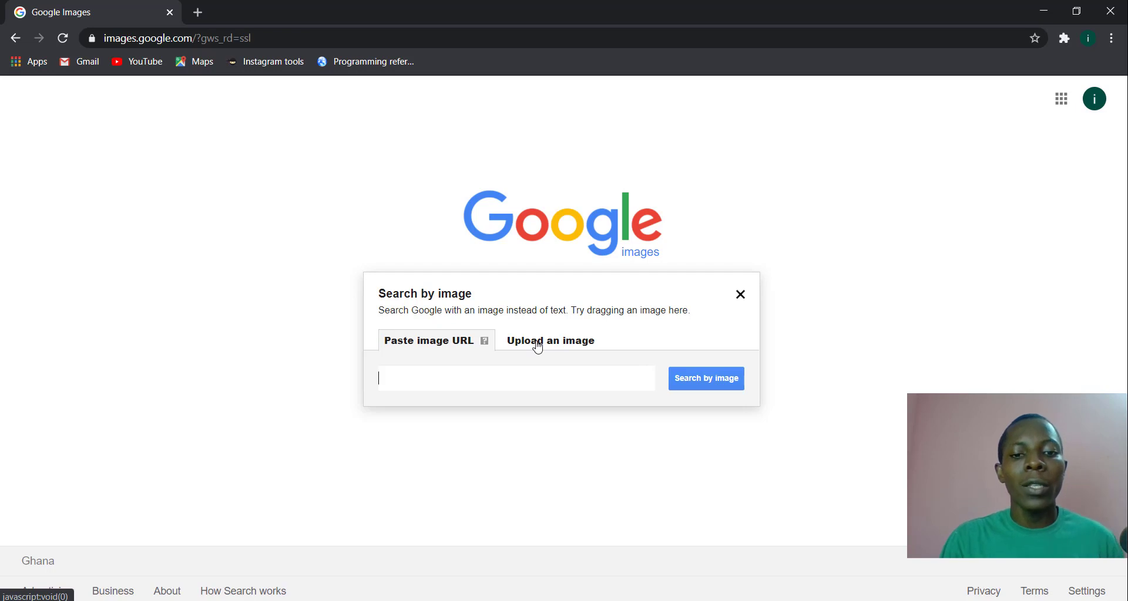
click(550, 340)
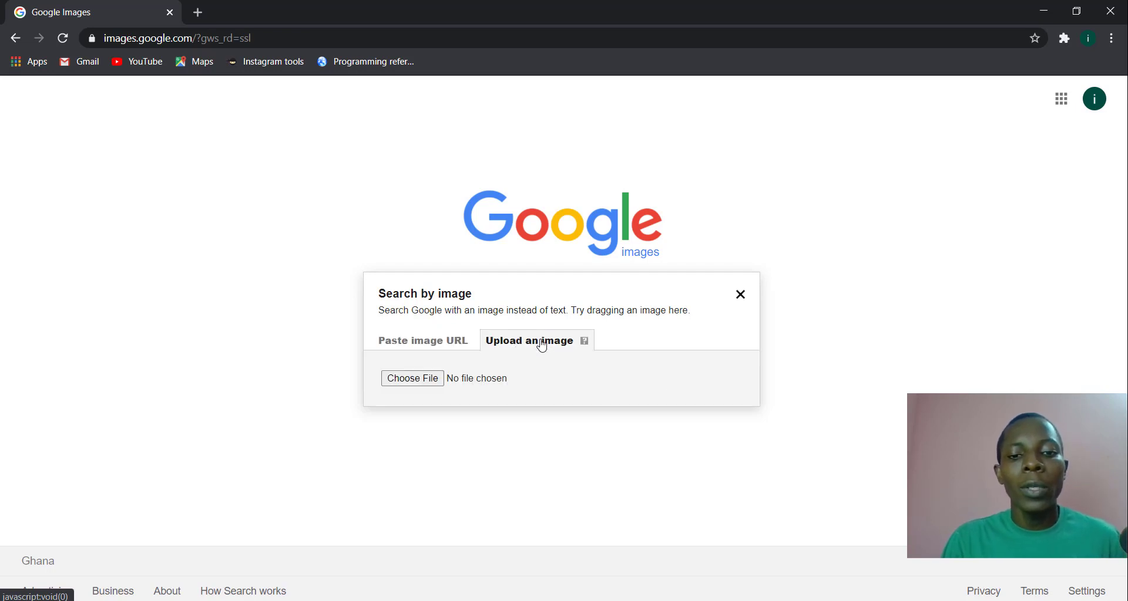
mouse_move(565, 361)
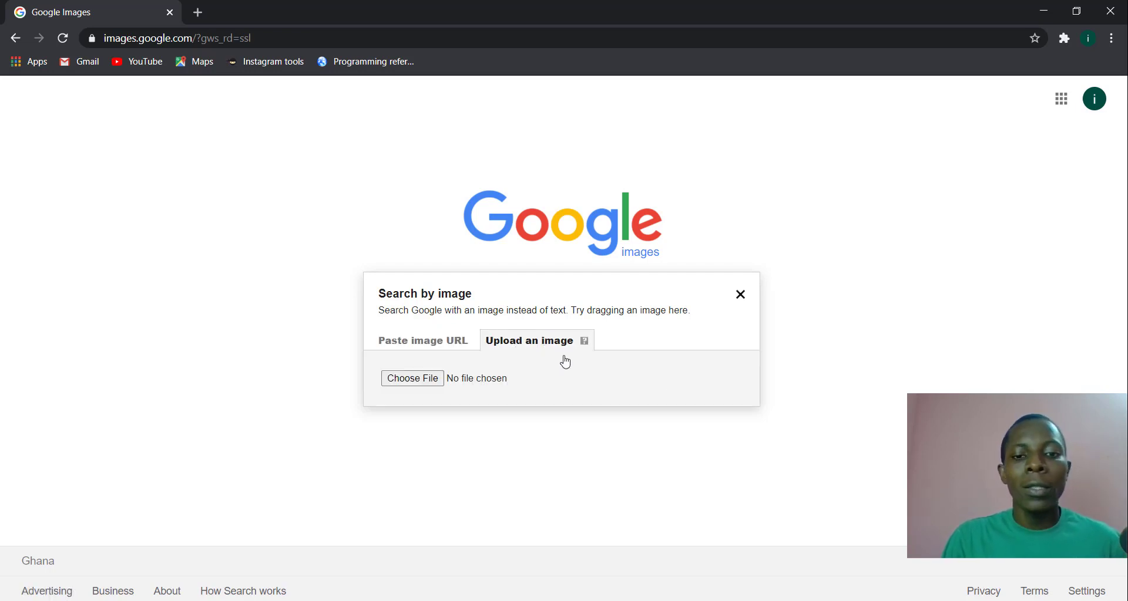
mouse_move(496, 377)
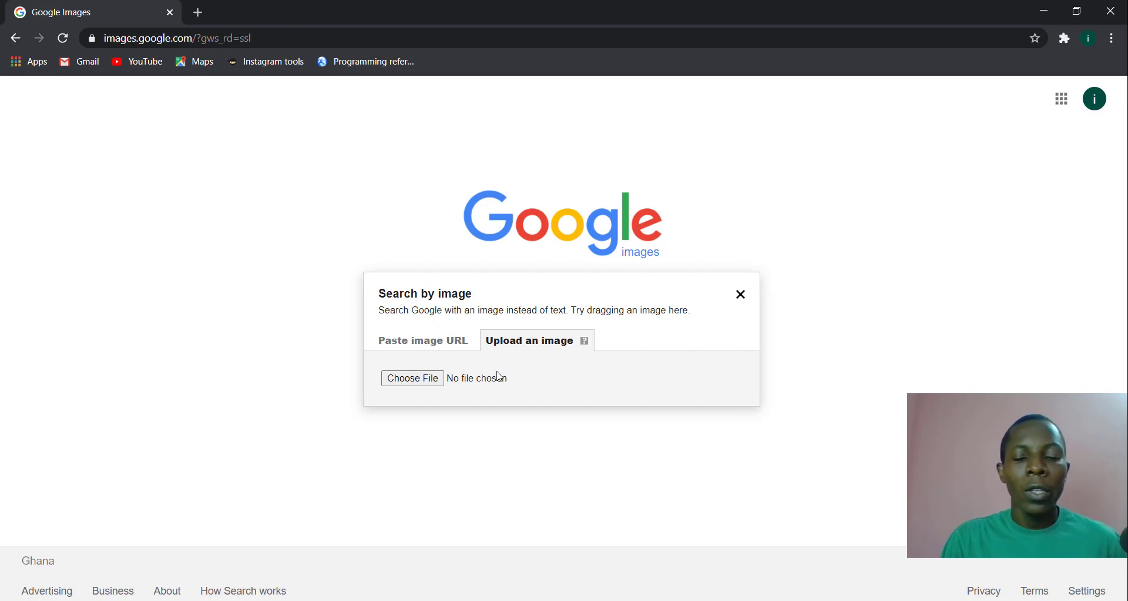
mouse_move(505, 378)
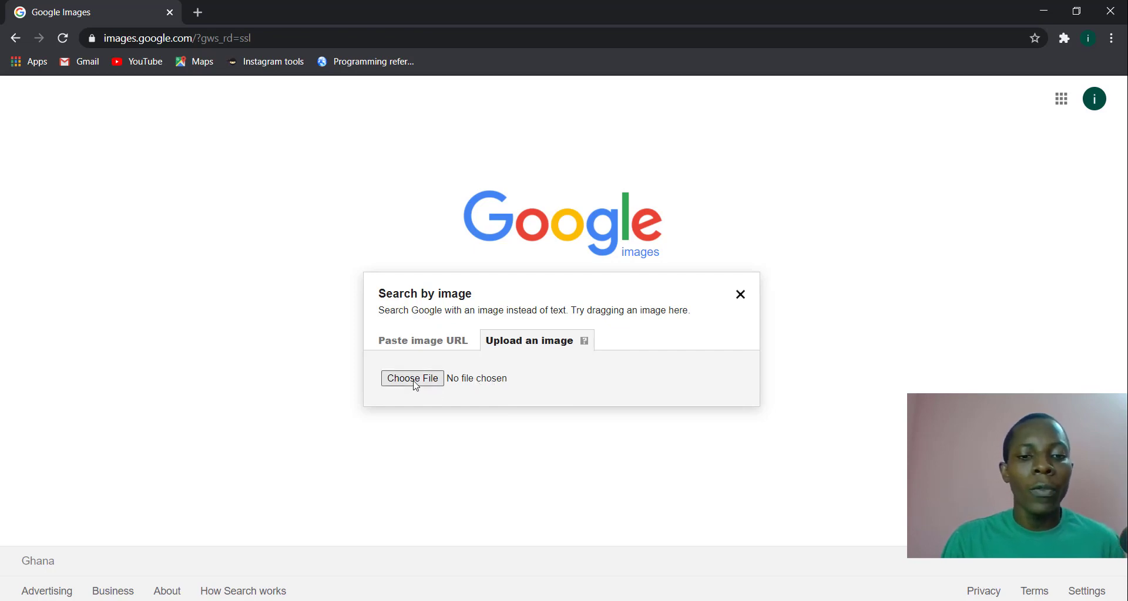
click(413, 378)
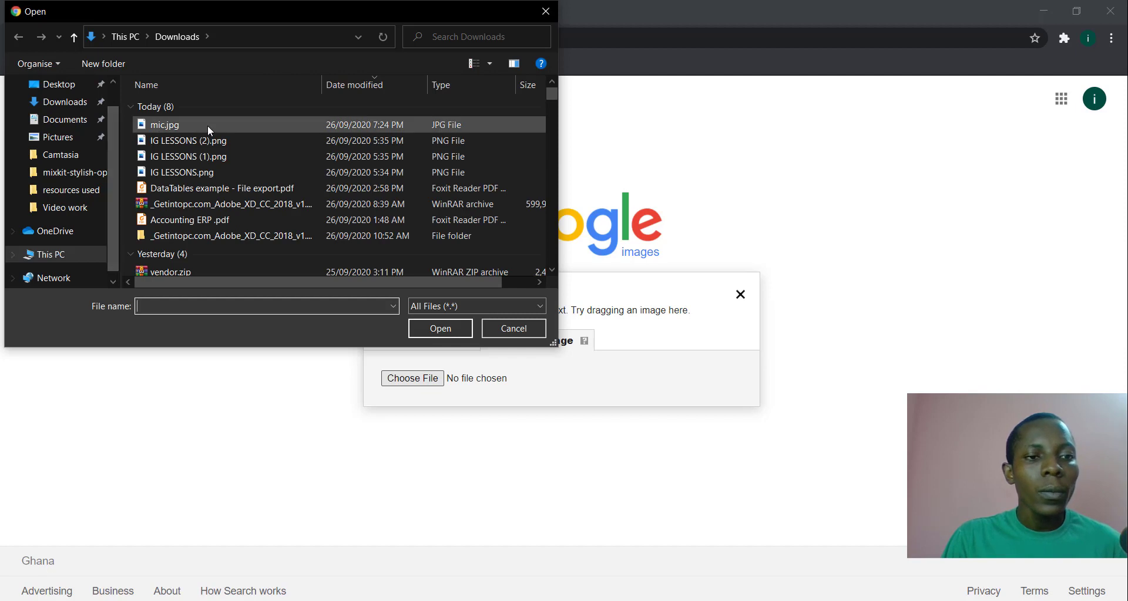
Select mic.jpg in the Downloads folder of the Open dialog.
click(165, 125)
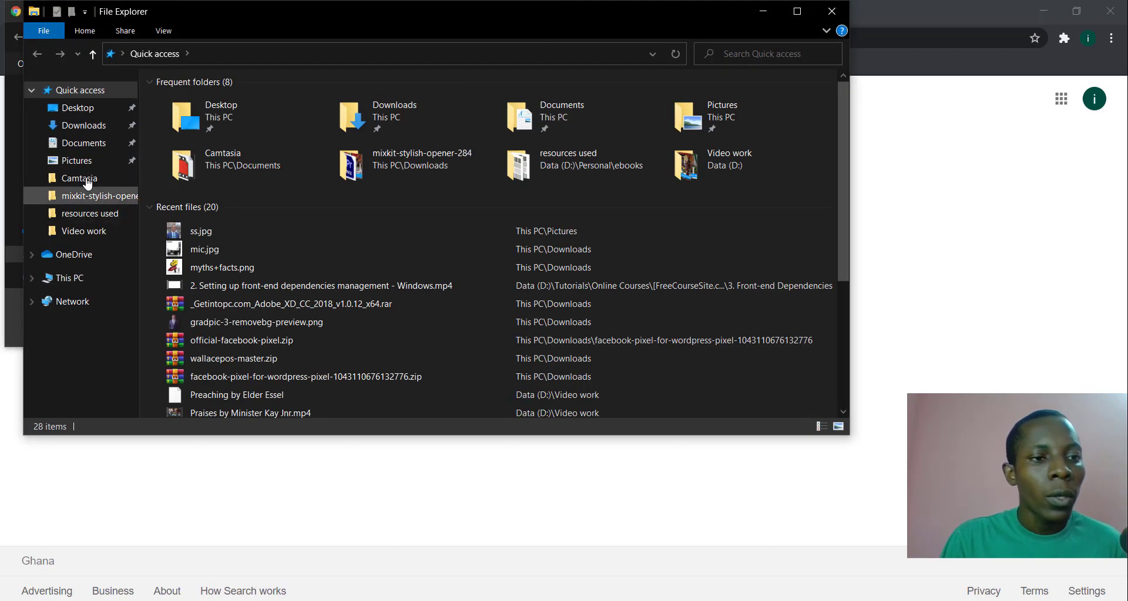
View recent files in Quick access, then cancel the Open dialog without a file.
click(85, 125)
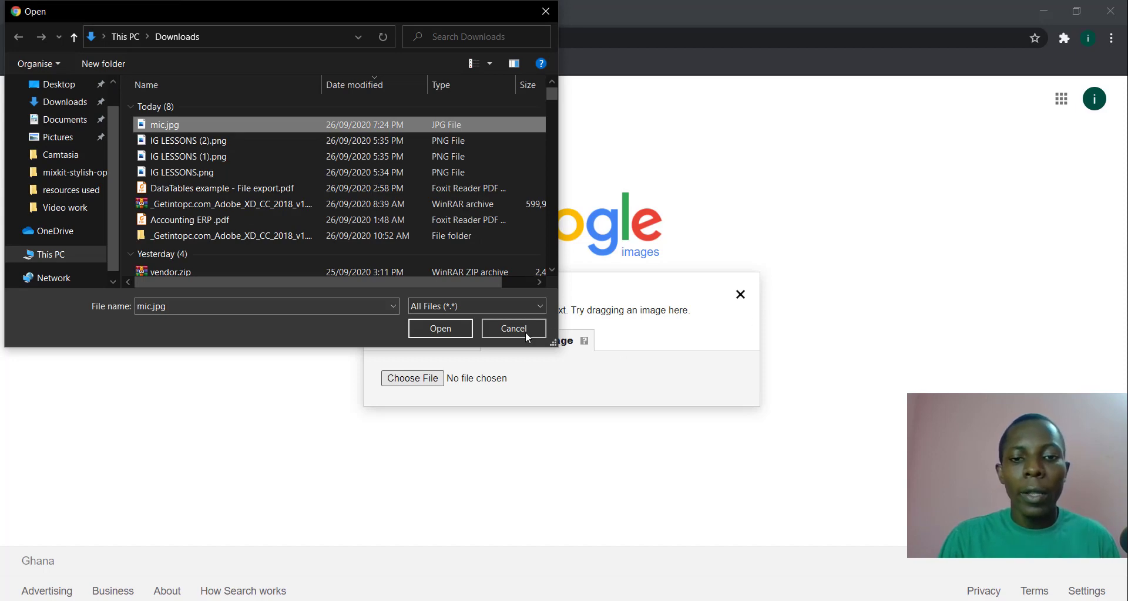
click(514, 328)
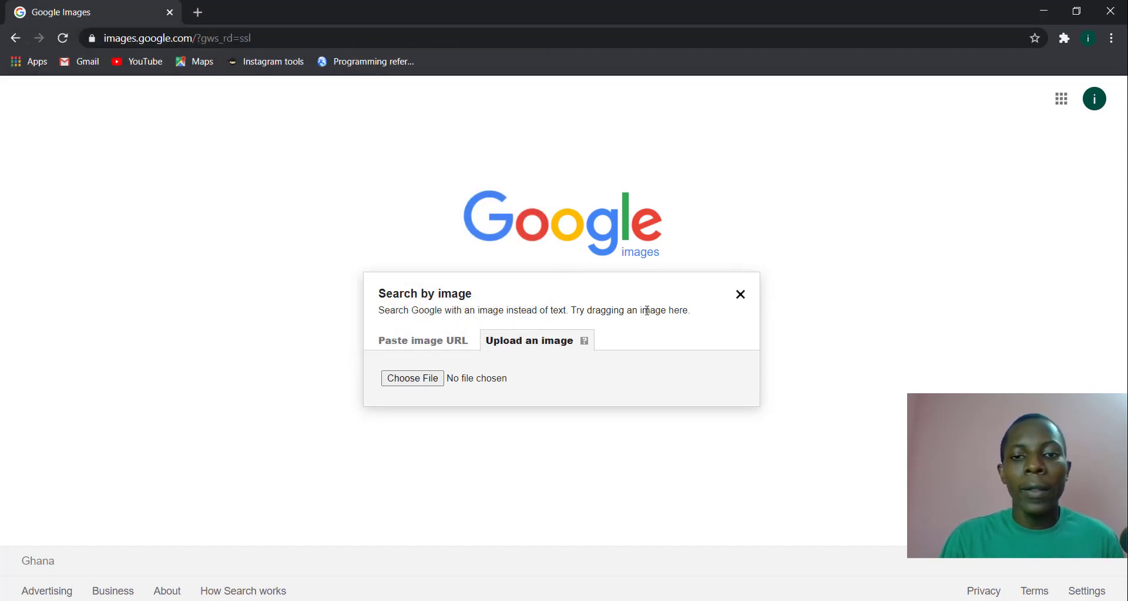
mouse_move(531, 348)
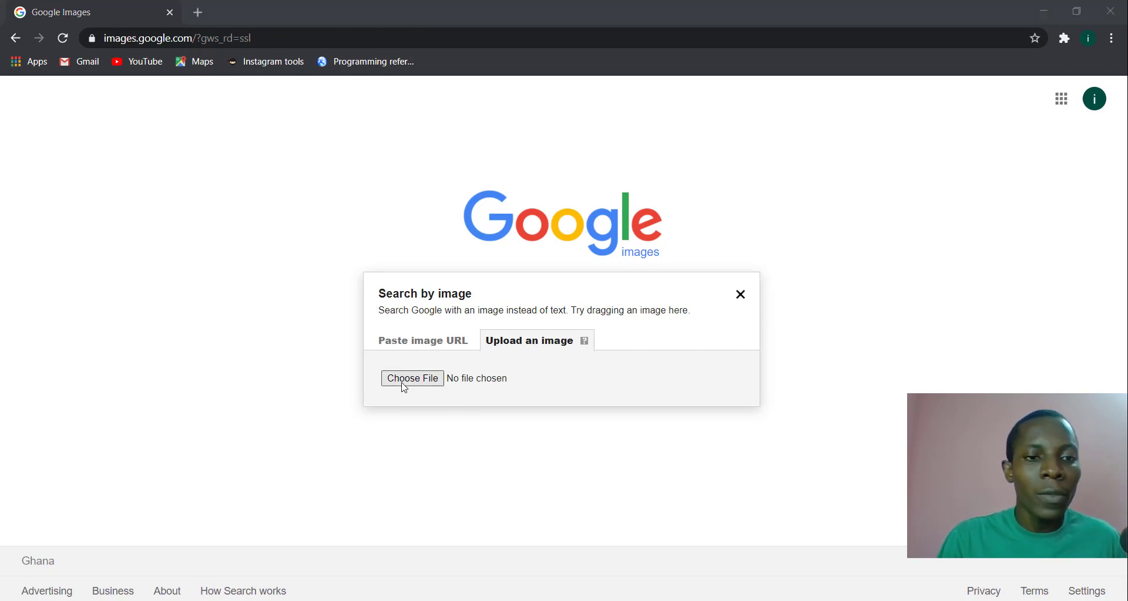
Upload mic.jpg from Downloads to launch the reverse image search.
click(411, 378)
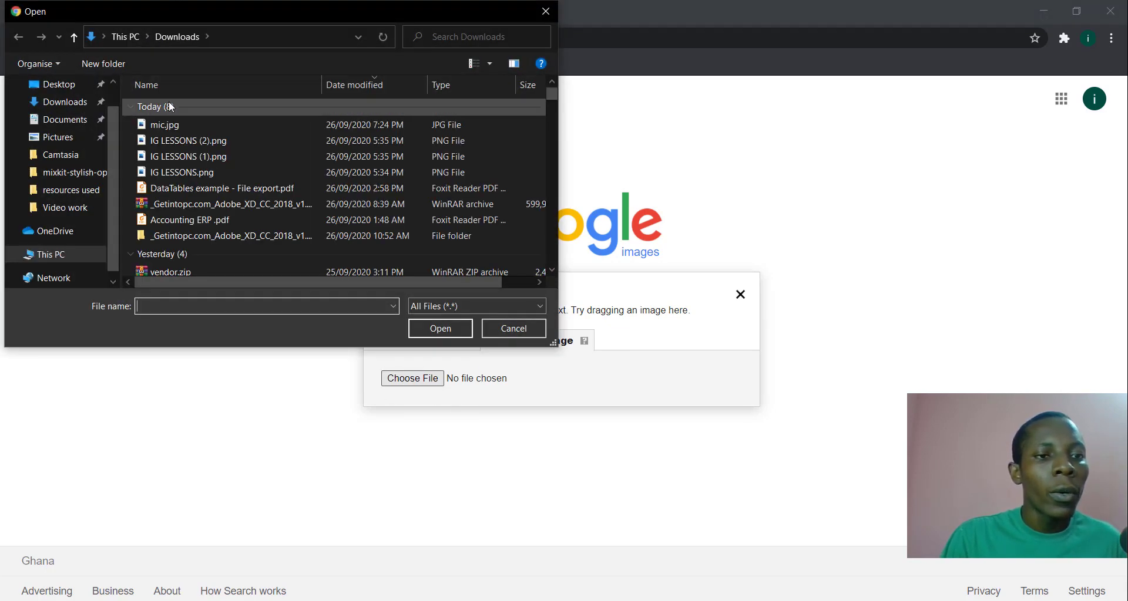
click(164, 125)
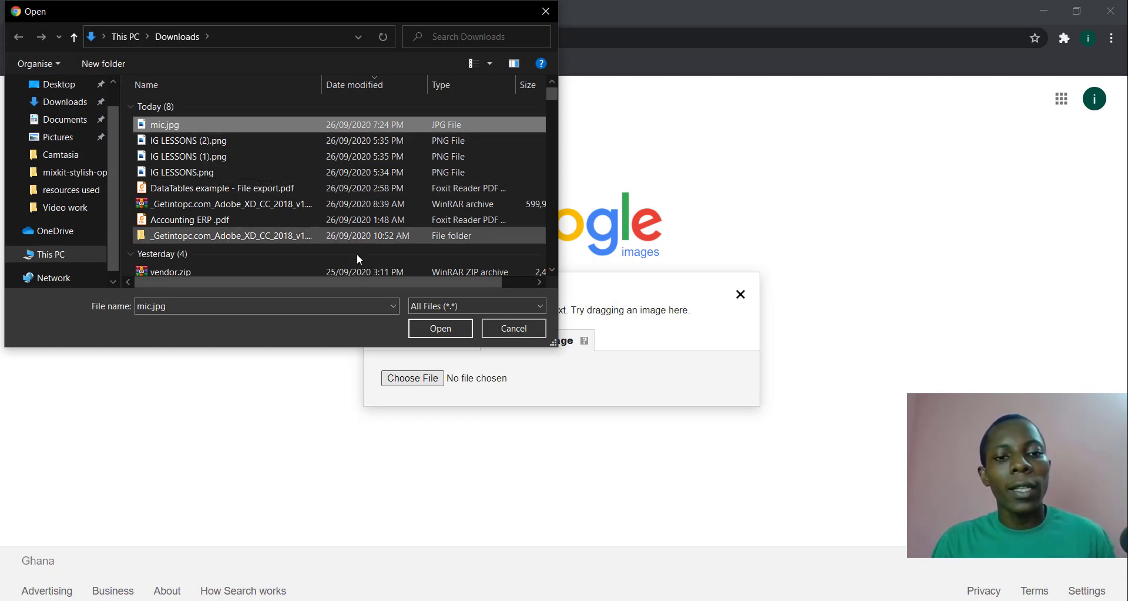
click(440, 328)
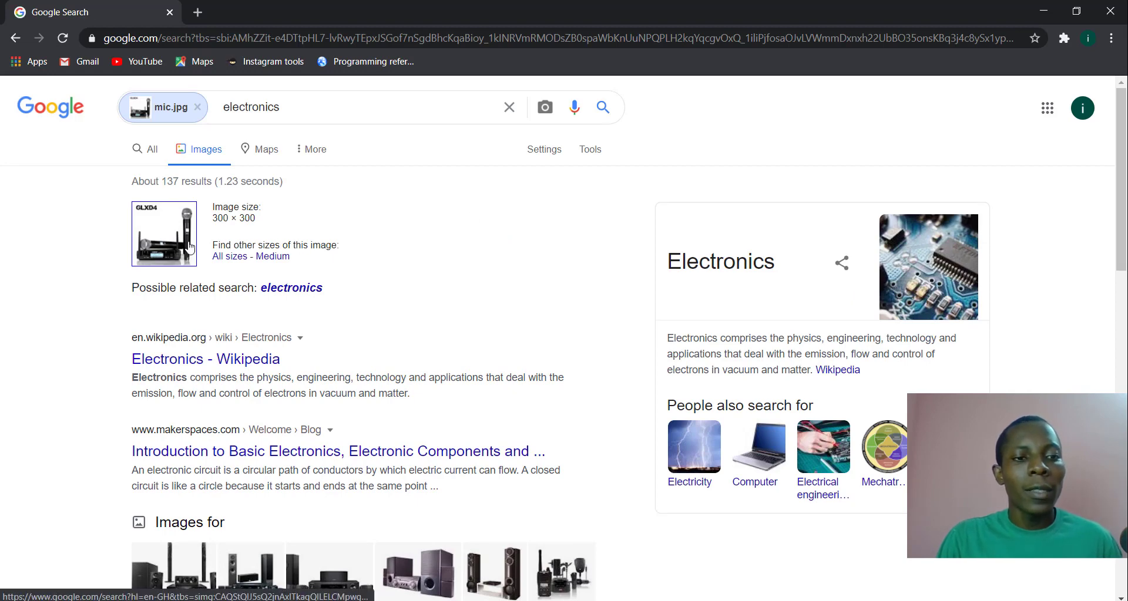
Scroll through the similar images and pages with matching microphone images, then back to the top.
scroll(down, 3)
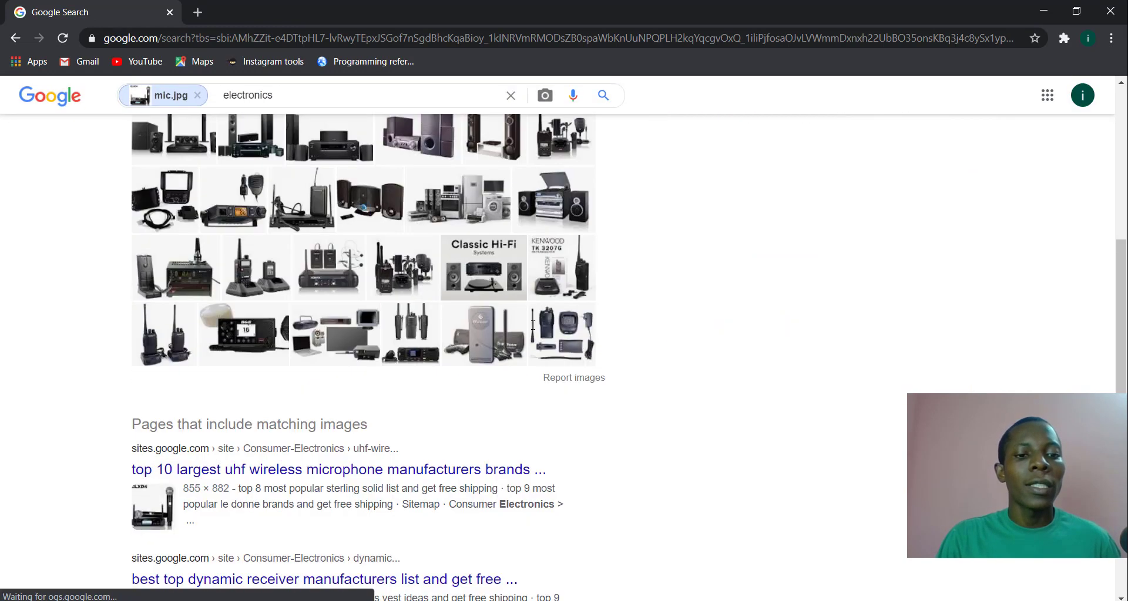
scroll(down, 3)
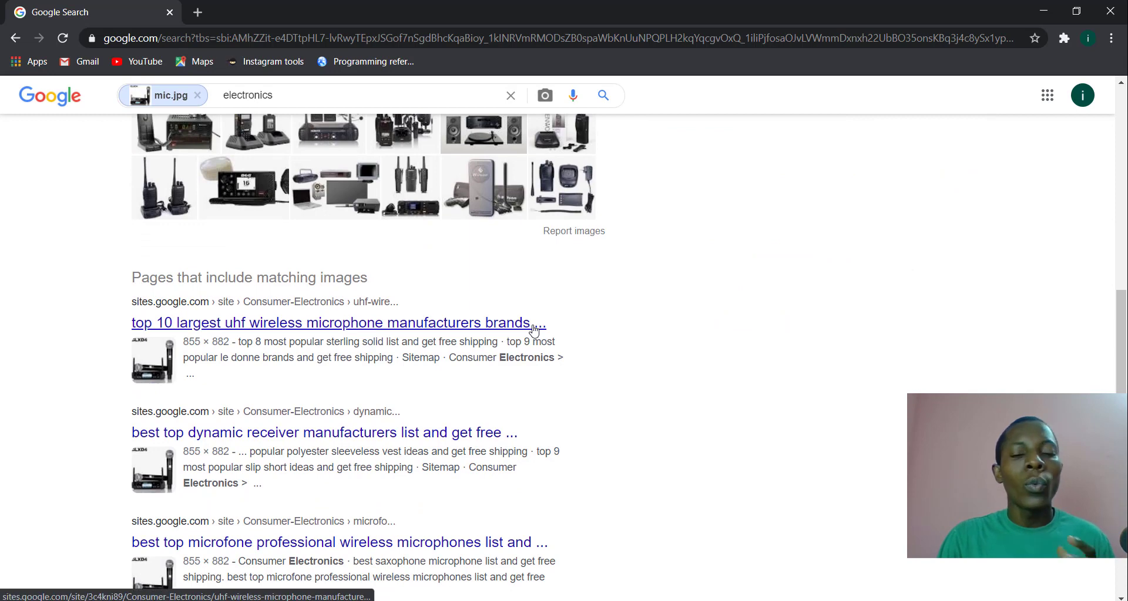
scroll(down, 3)
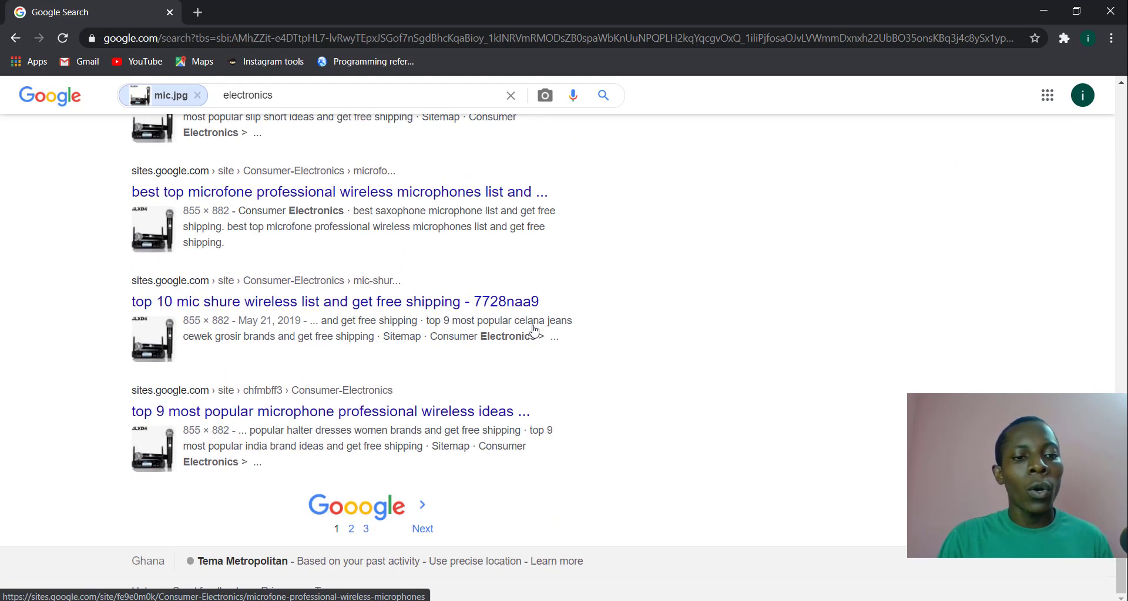
scroll(up, 3)
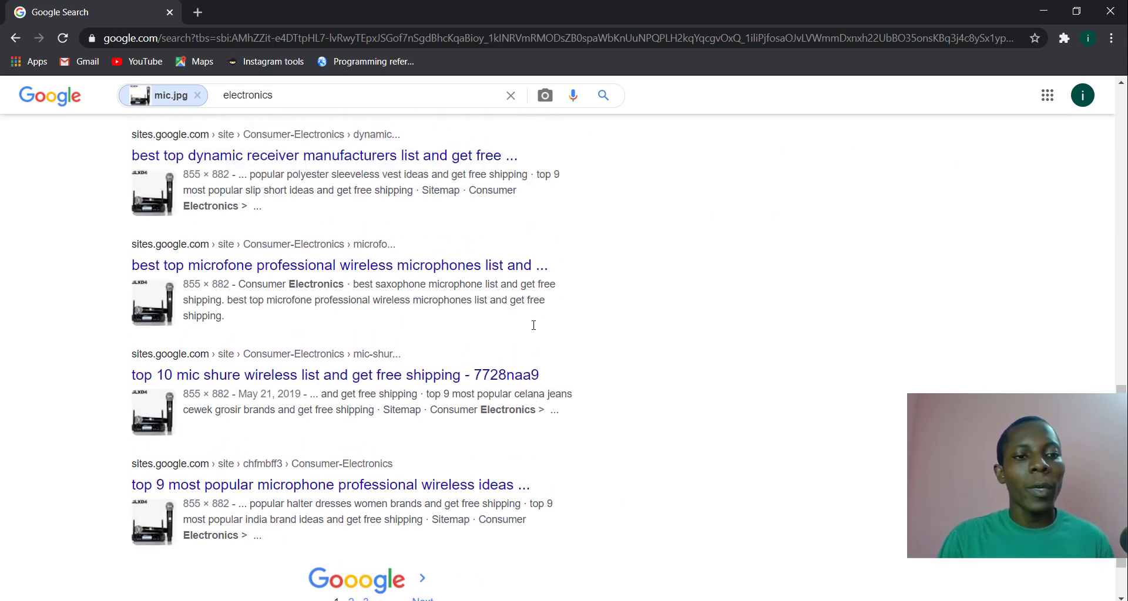
scroll(up, 3)
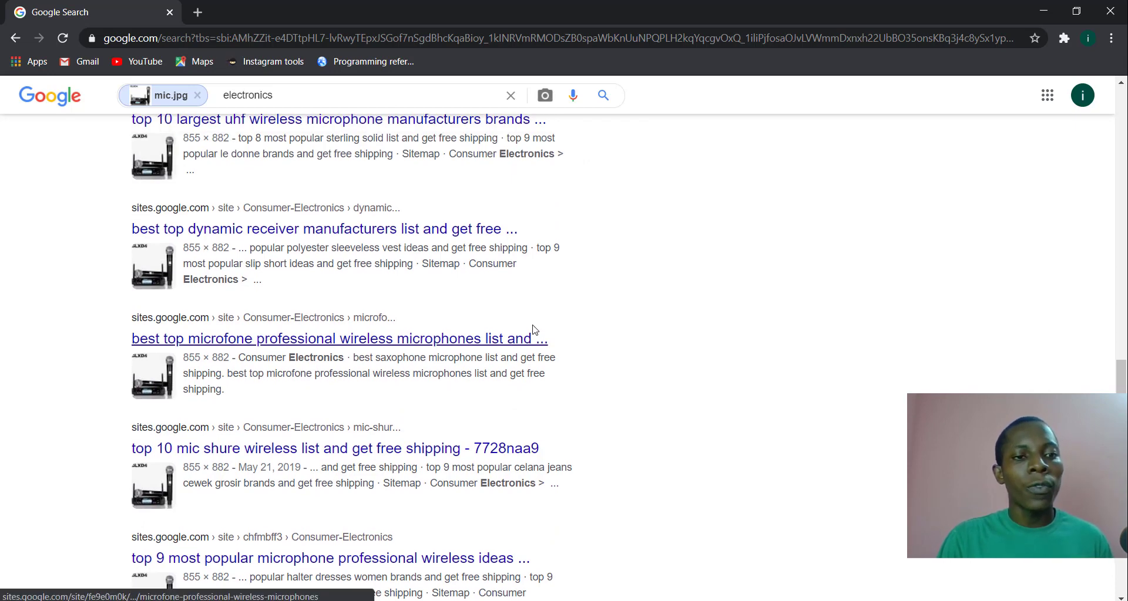
scroll(up, 3)
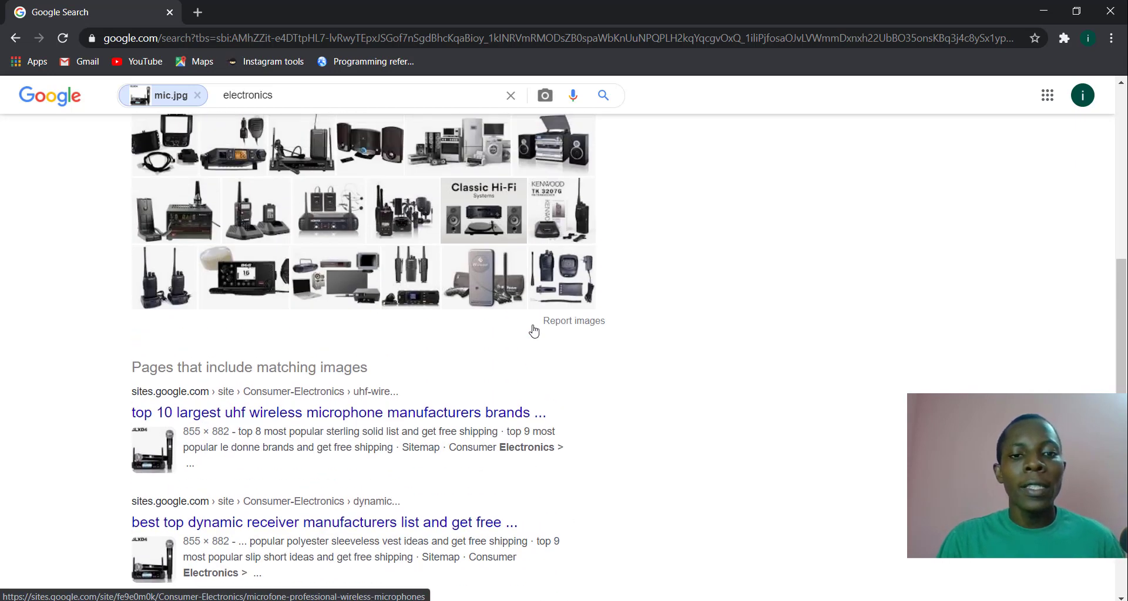
scroll(up, 3)
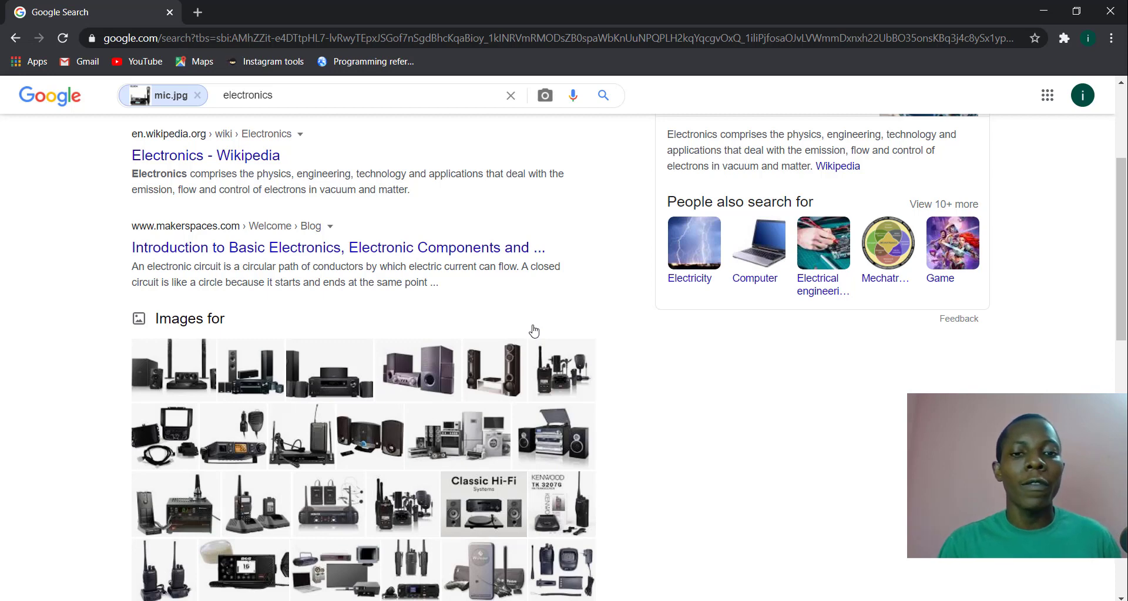
mouse_move(585, 246)
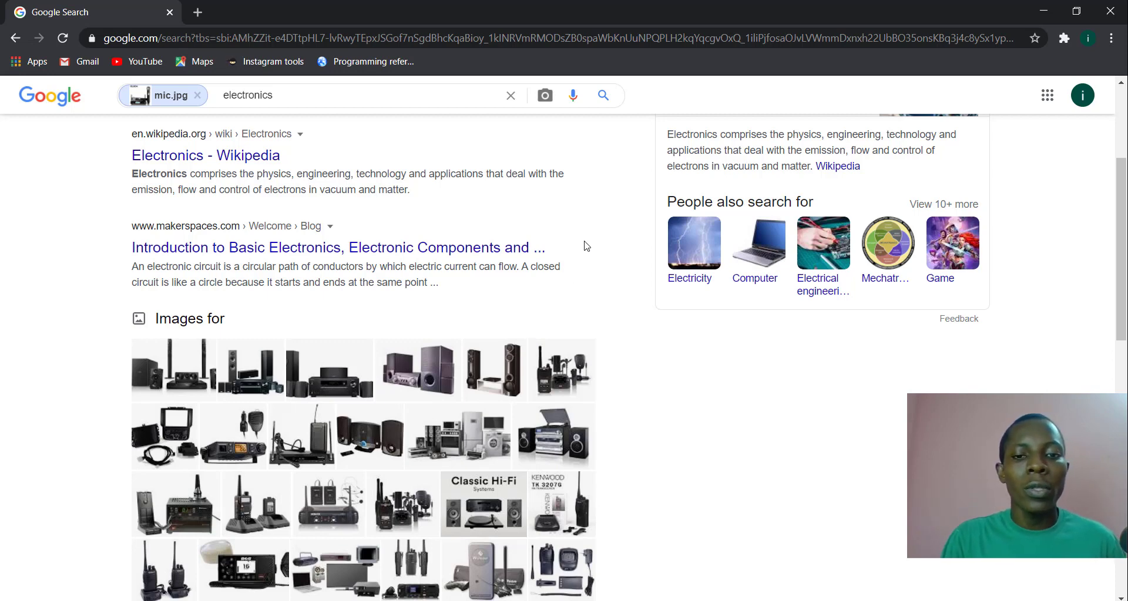
mouse_move(590, 257)
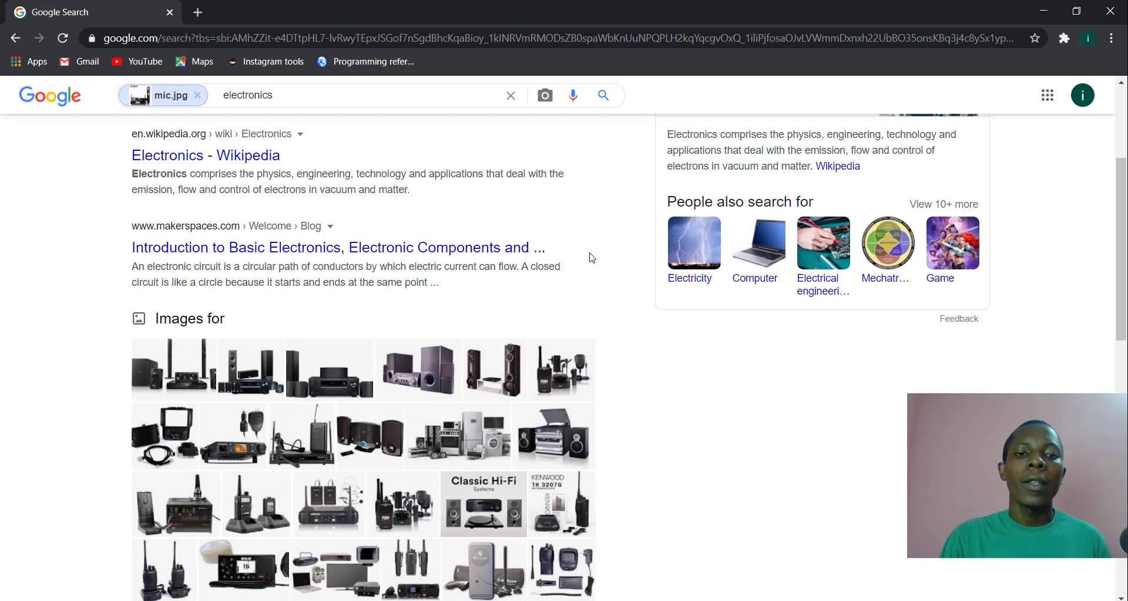